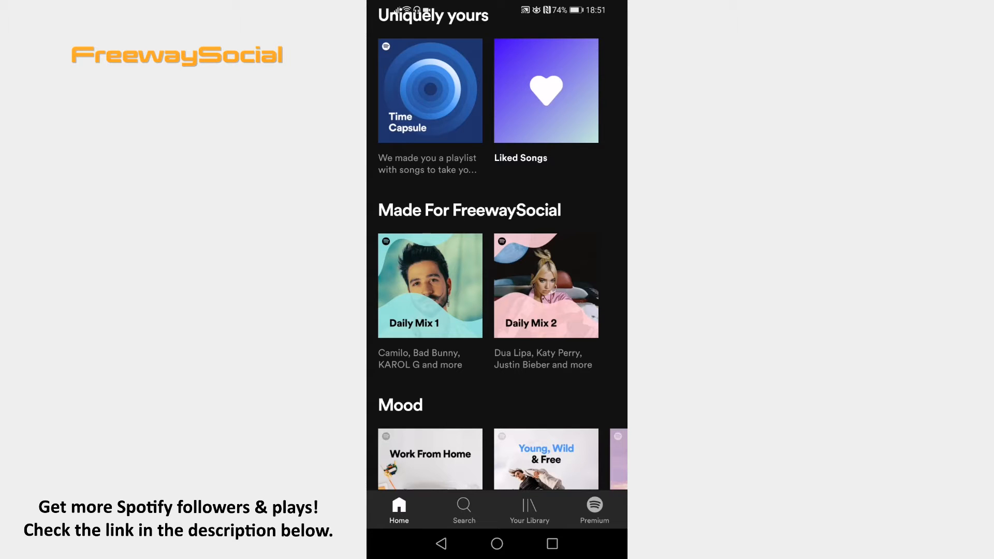
Reach the Notifications settings page listing push and email toggles for music updates
scroll("up", 3)
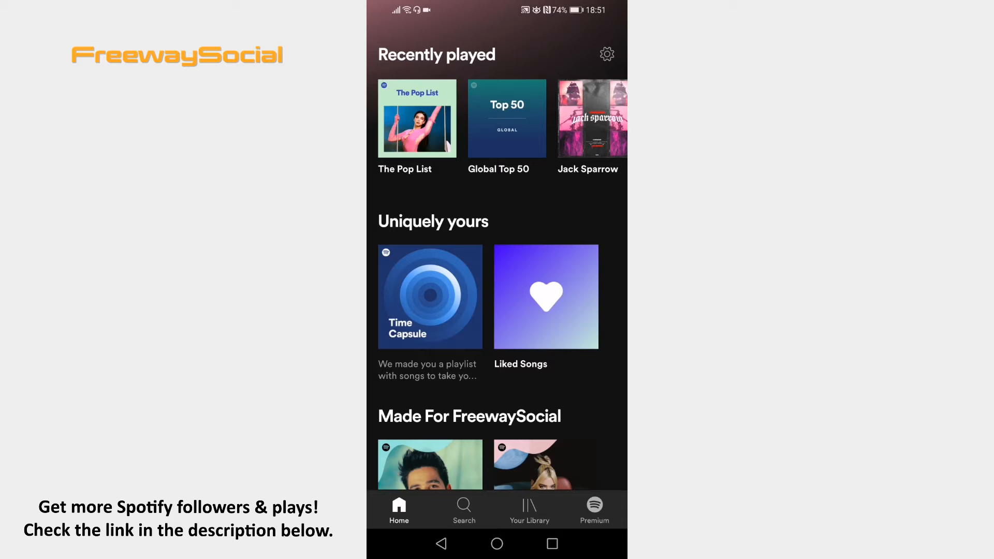
left_click(606, 54)
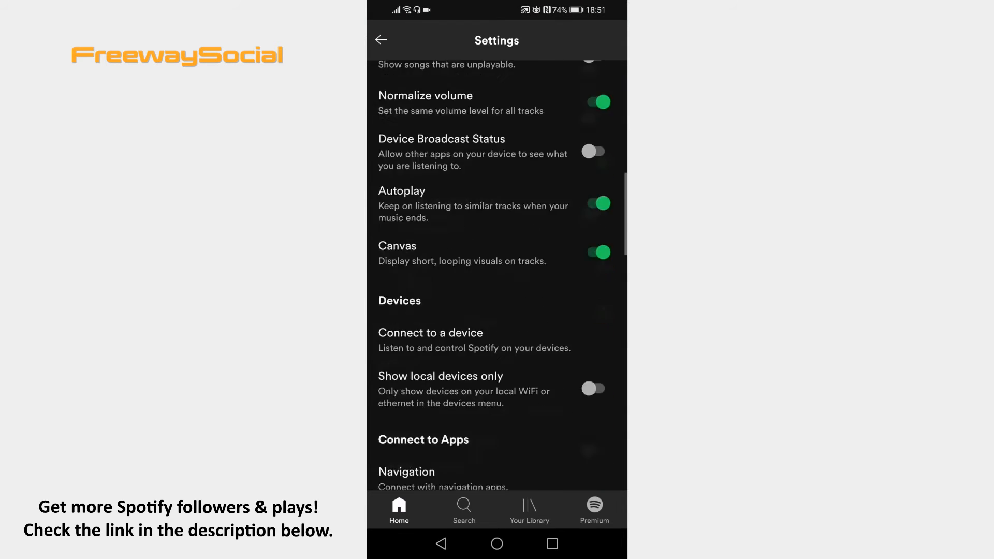
scroll("up", 3)
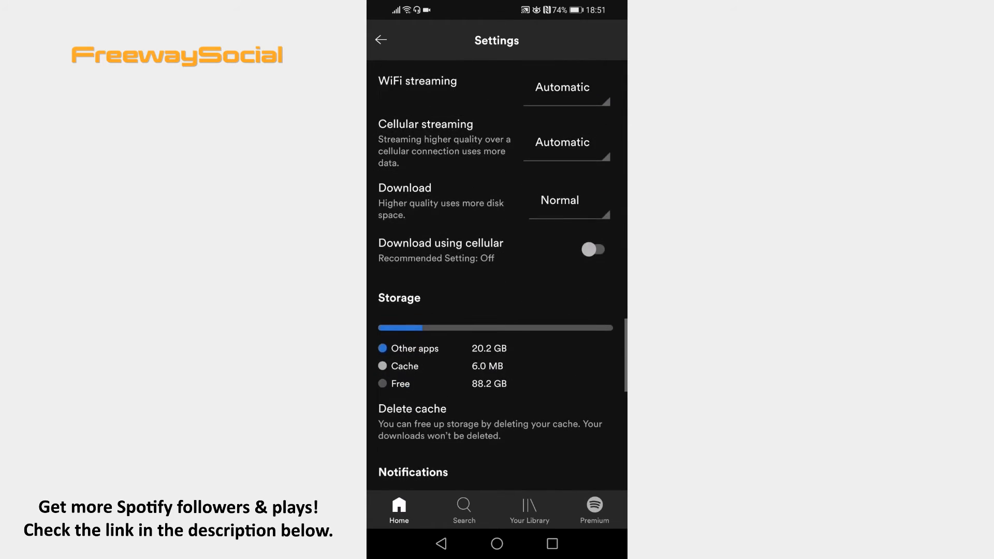
left_click(413, 472)
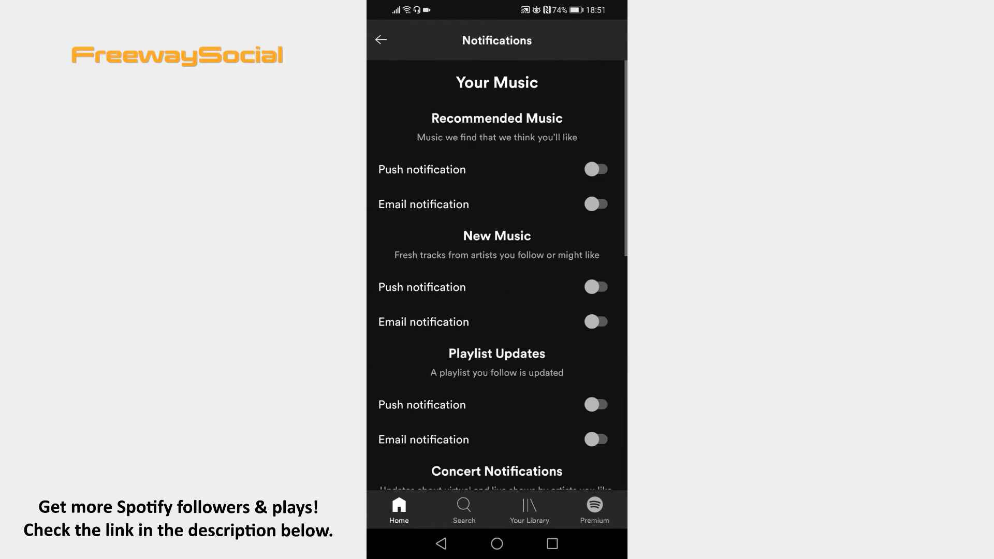